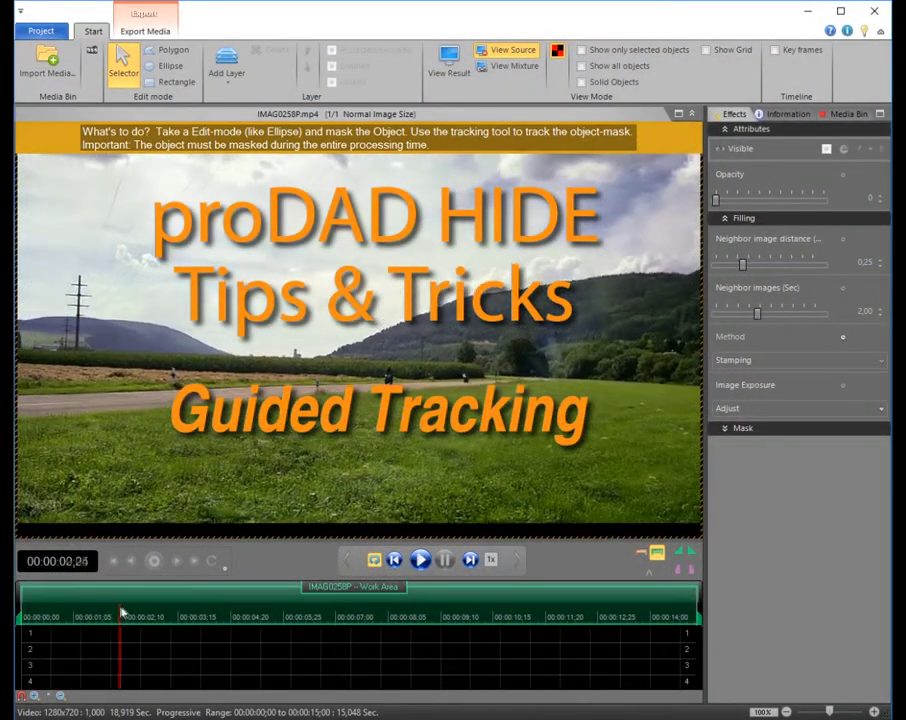
# - Move the playhead to about 00:00:04;22 where the red motorcycle rides along the road
pyautogui.click(262, 617)
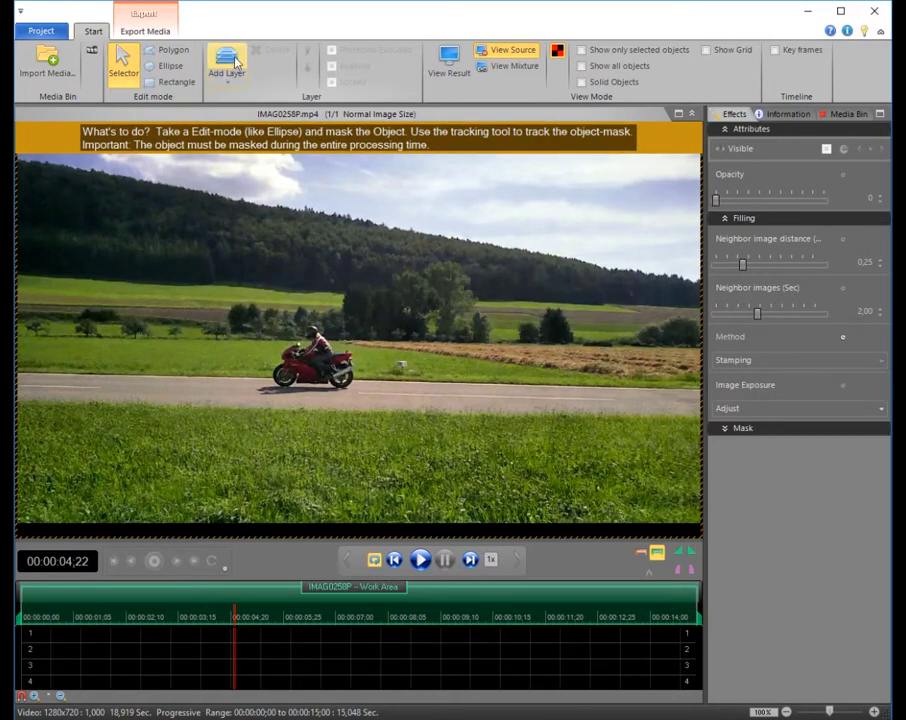
# - Add a mask layer and draw a rectangle mask over the red motorcycle in the preview
pyautogui.click(227, 65)
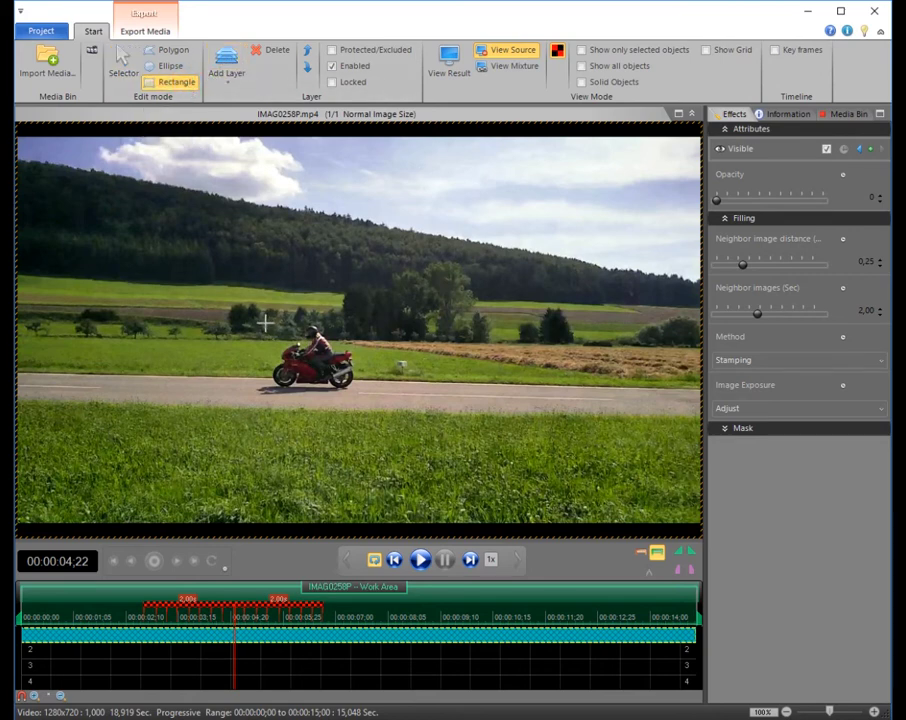
pyautogui.moveTo(263, 325); pyautogui.dragTo(362, 398)
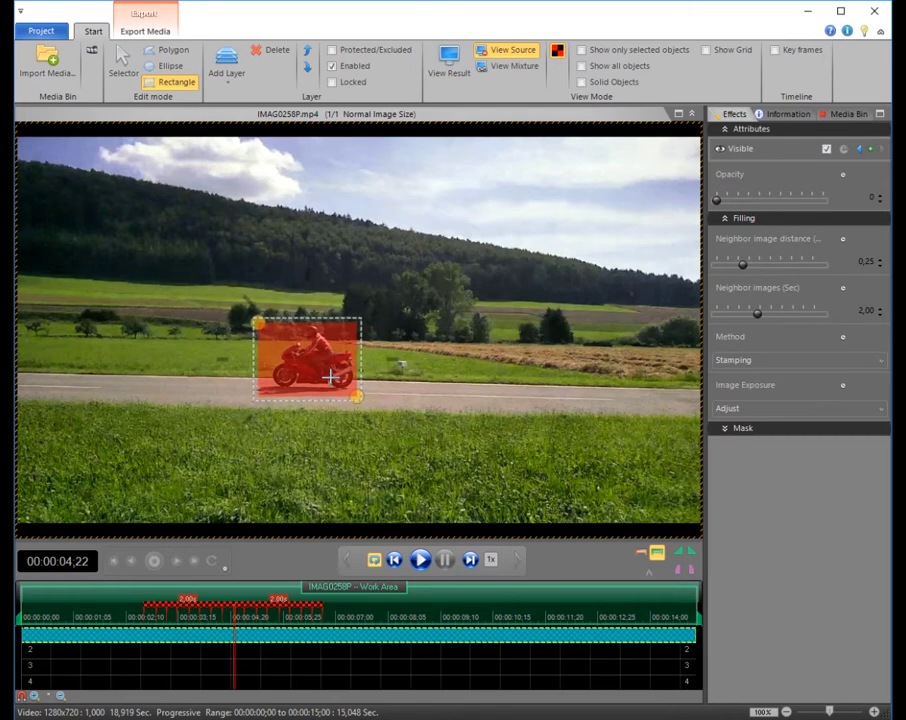
pyautogui.click(307, 360)
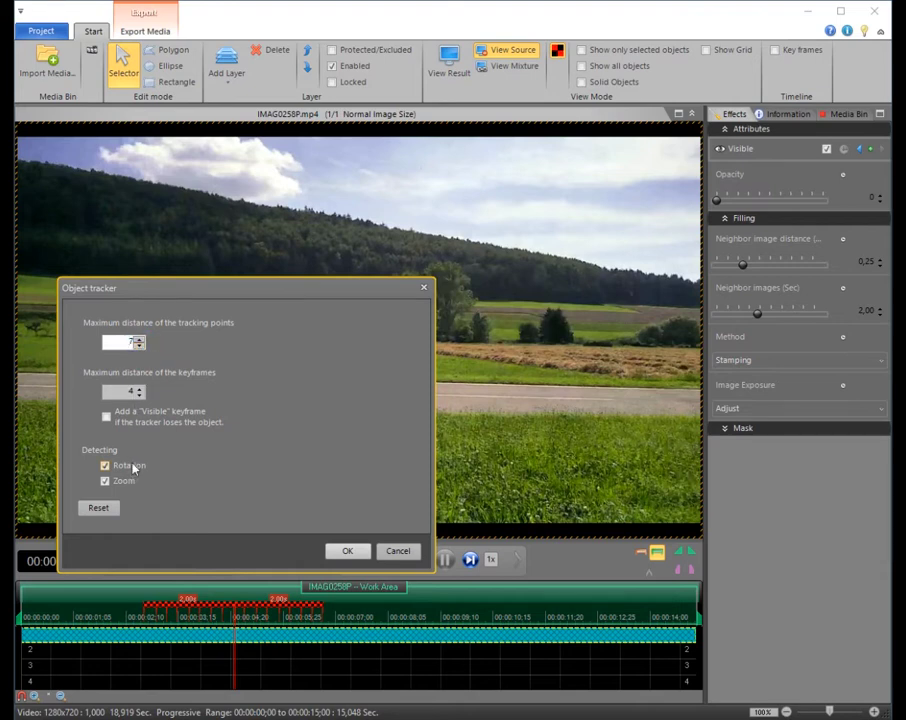
# - Confirm Object tracker settings with Rotation detection off and Zoom detection kept on
pyautogui.click(105, 466)
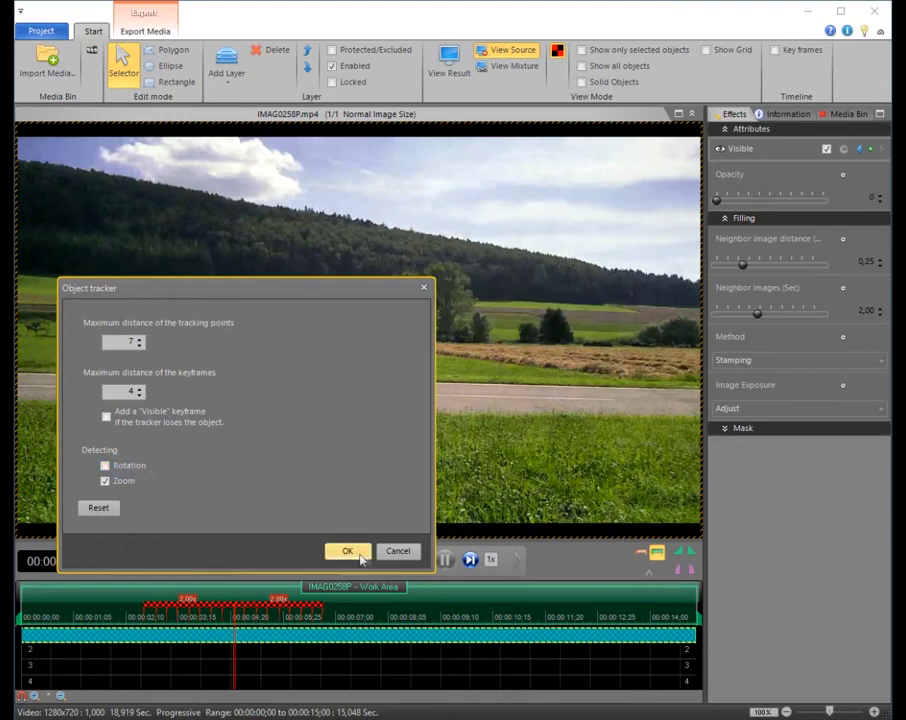
pyautogui.click(347, 551)
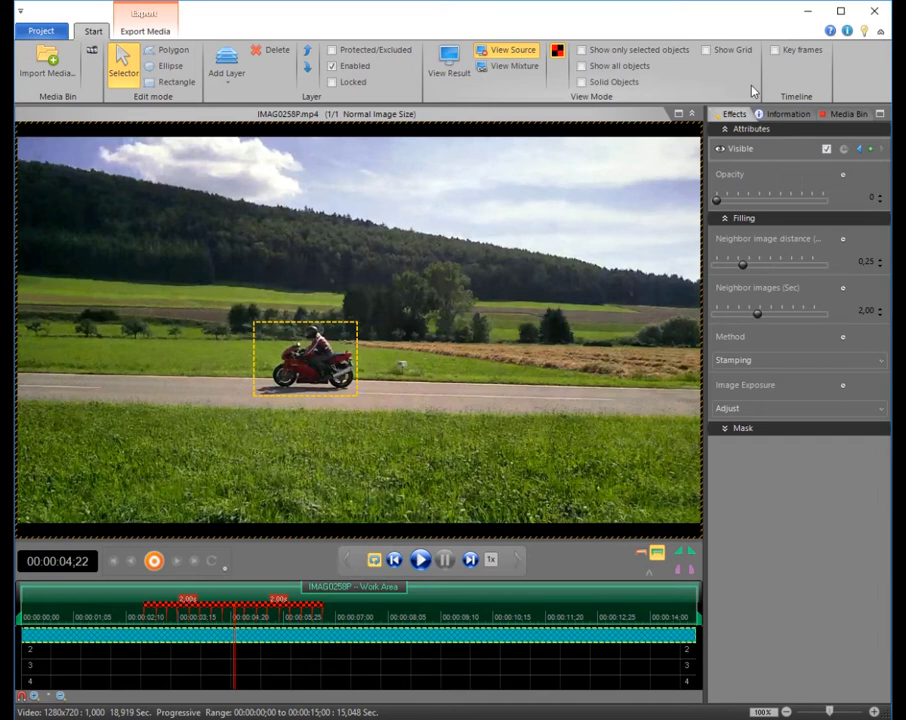
pyautogui.moveTo(775, 50)
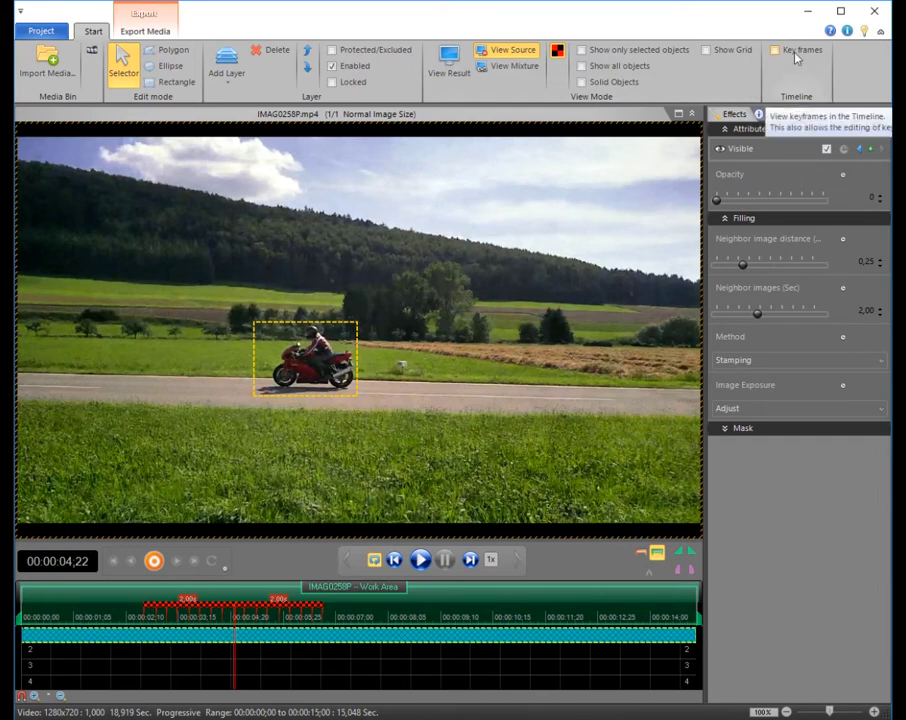
# - Enable Key frames in the Timeline ribbon group so the mask's keyframes appear
pyautogui.click(775, 50)
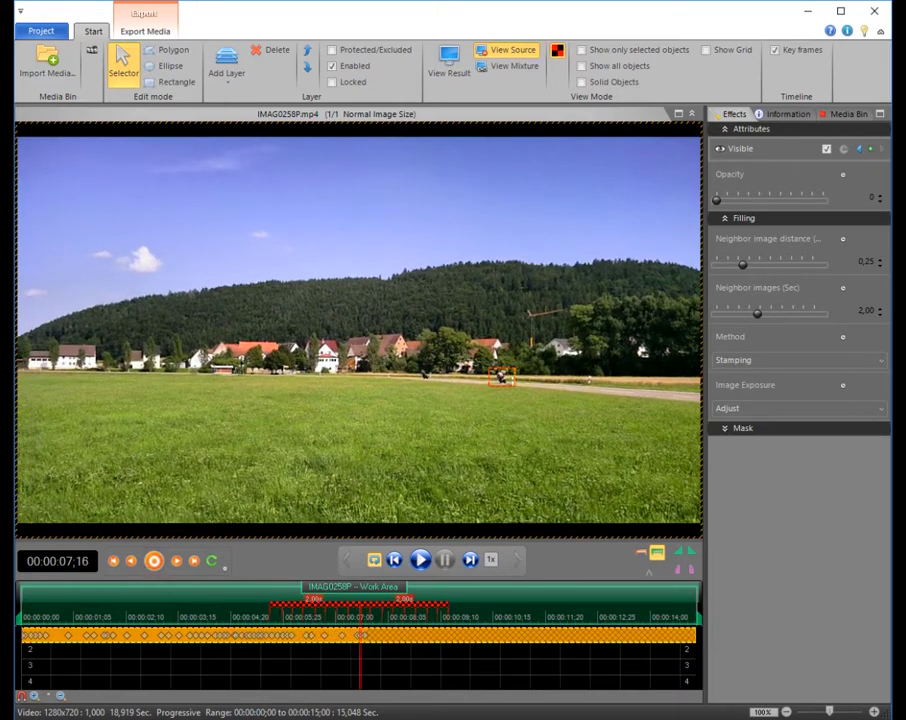
# - At about 00:00:07;16, enlarge the tracked mask to fully cover the distant motorcycle
pyautogui.click(500, 375)
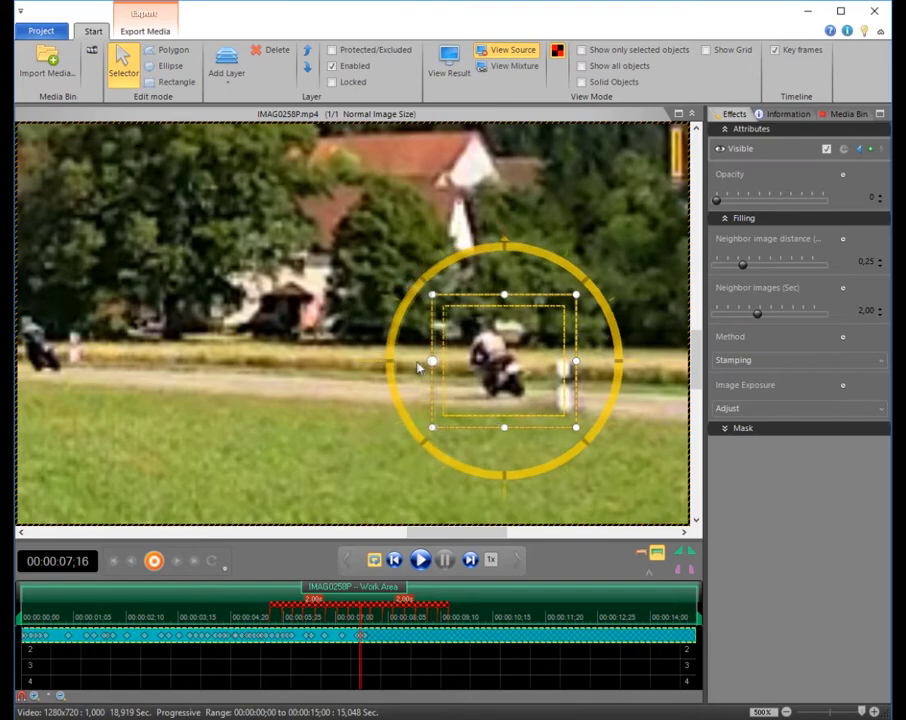
pyautogui.moveTo(432, 360); pyautogui.dragTo(478, 375)
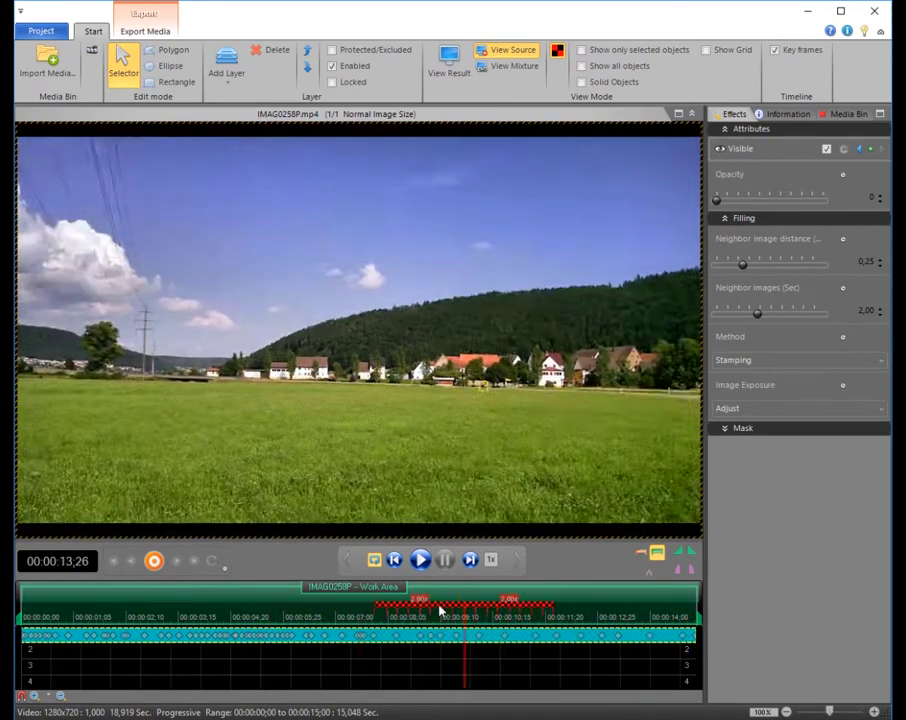
# - View Result and check several timeline points to confirm the motorcycle is removed
pyautogui.click(318, 617)
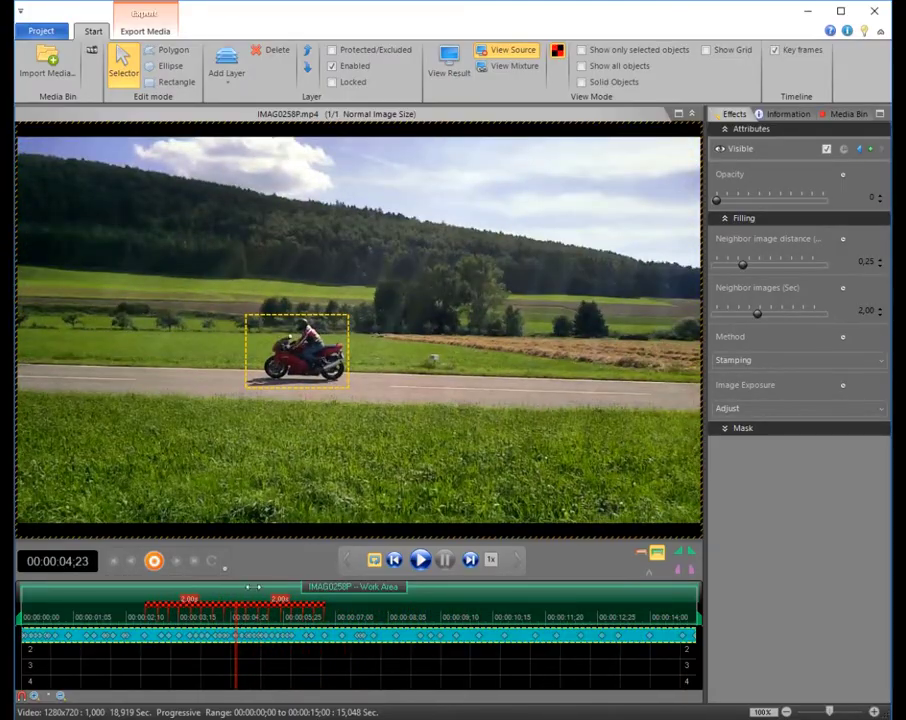
pyautogui.click(448, 63)
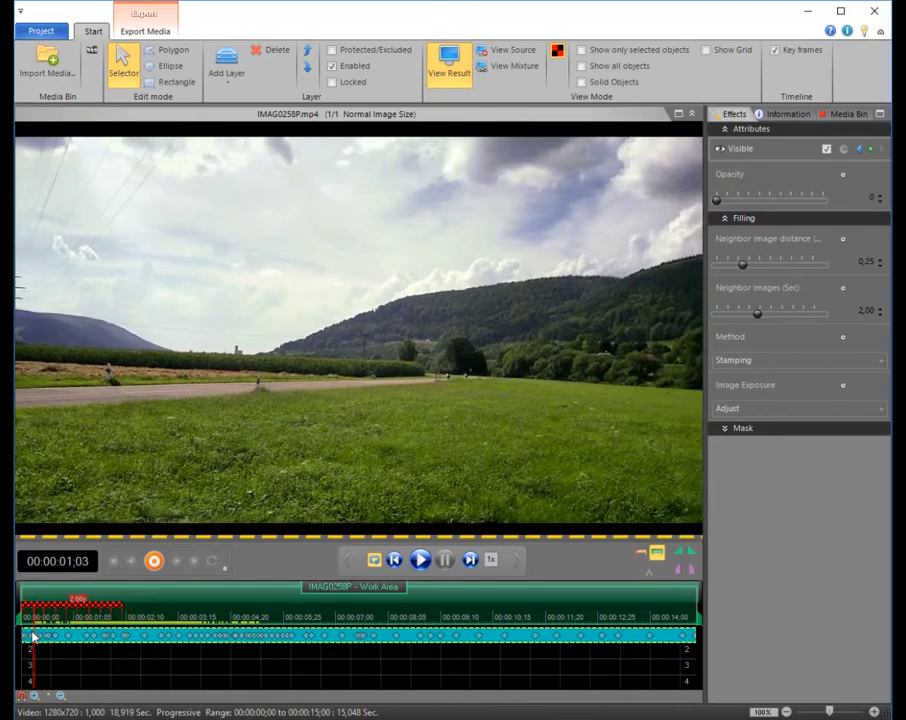
pyautogui.click(483, 636)
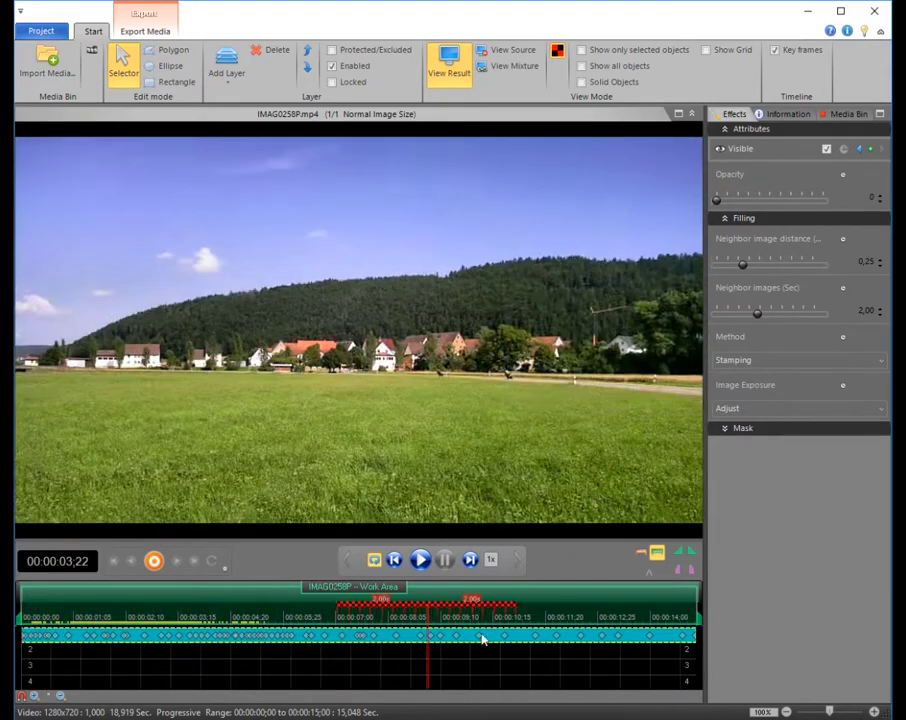
pyautogui.click(510, 637)
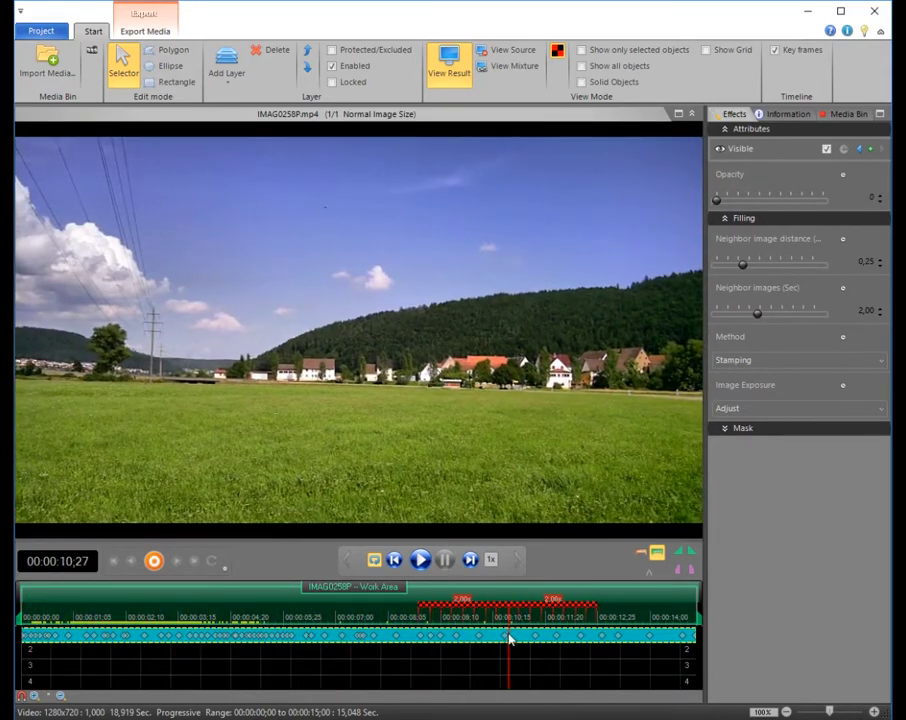